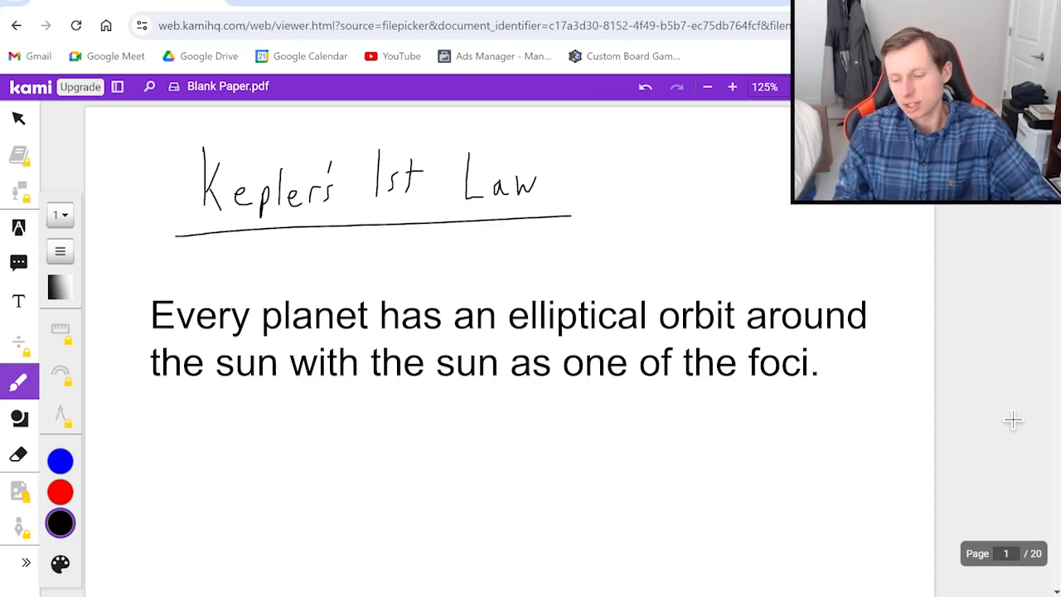
pyautogui.moveTo(473, 430)
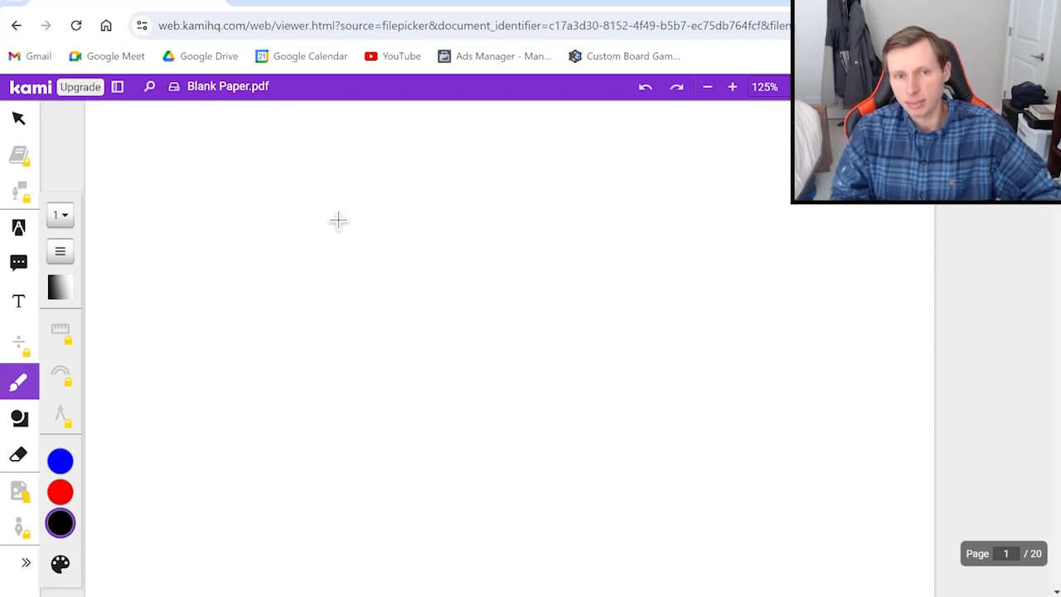
# Draw a closed dashed black oval near the top of the page.
pyautogui.moveTo(311, 203); pyautogui.dragTo(271, 267)
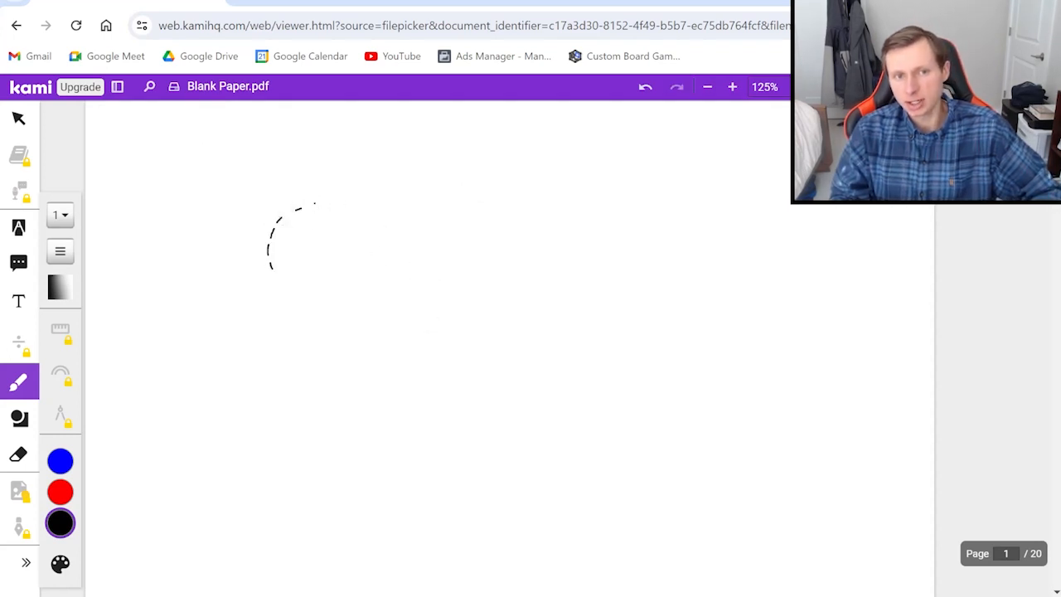
pyautogui.moveTo(271, 266); pyautogui.dragTo(503, 222)
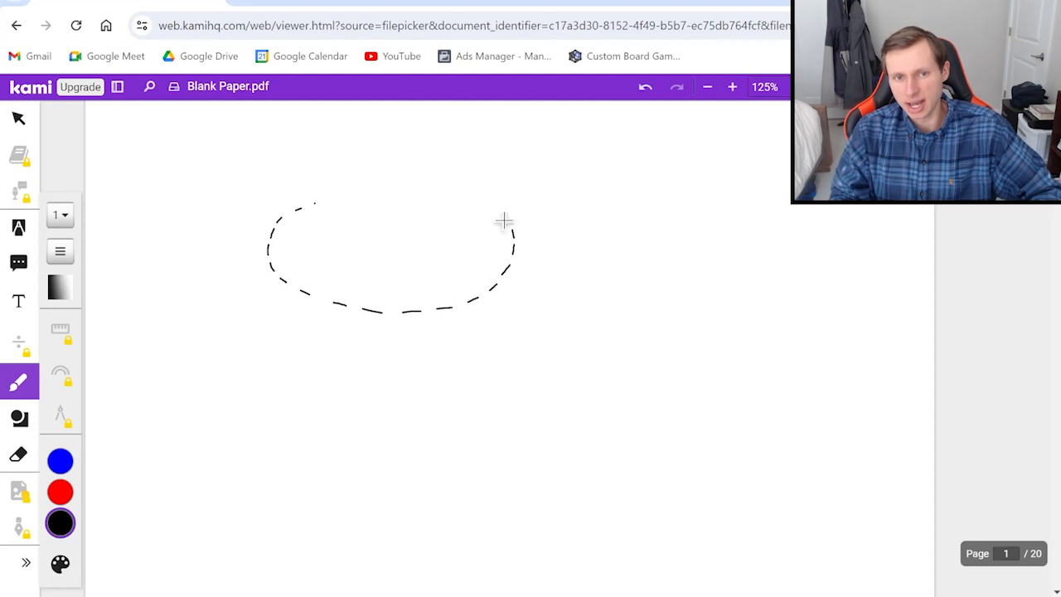
pyautogui.moveTo(504, 221); pyautogui.dragTo(380, 289)
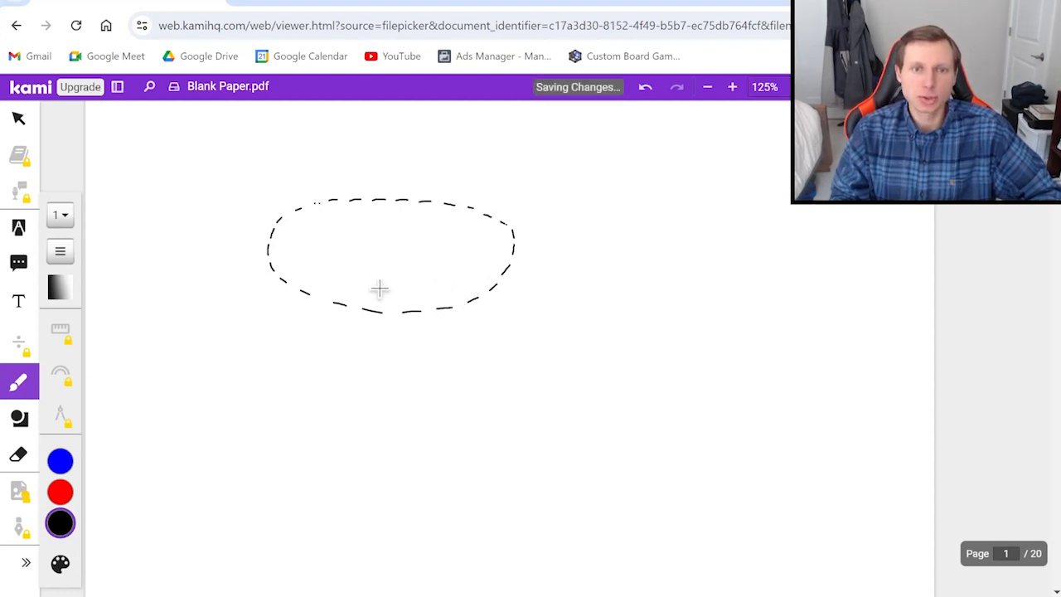
pyautogui.moveTo(407, 340)
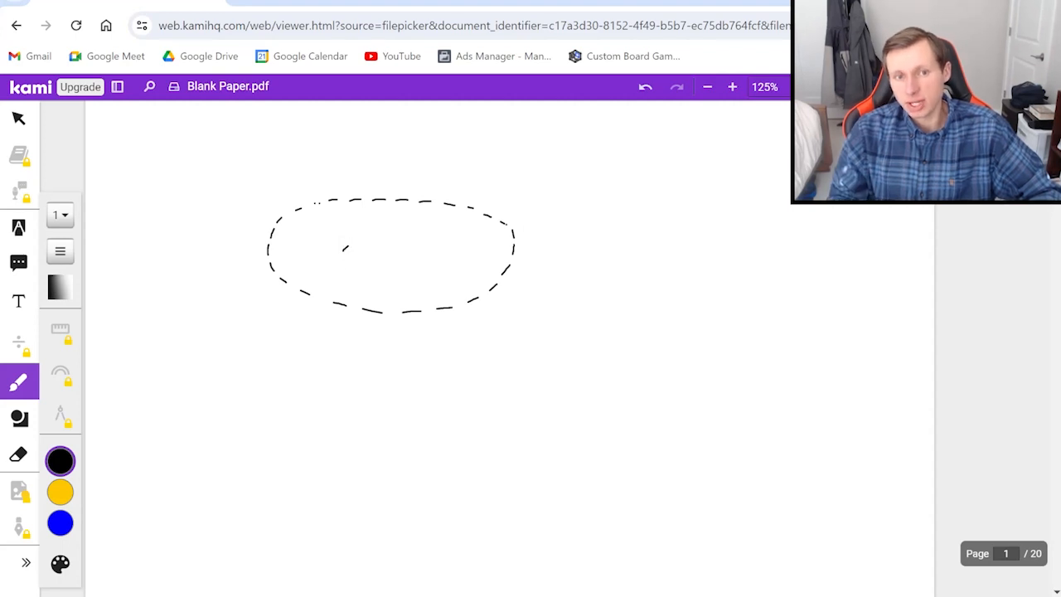
# Dot the left and right foci, add arrows below them, and handwrite 'sun' and 'nothing'.
pyautogui.click(345, 251)
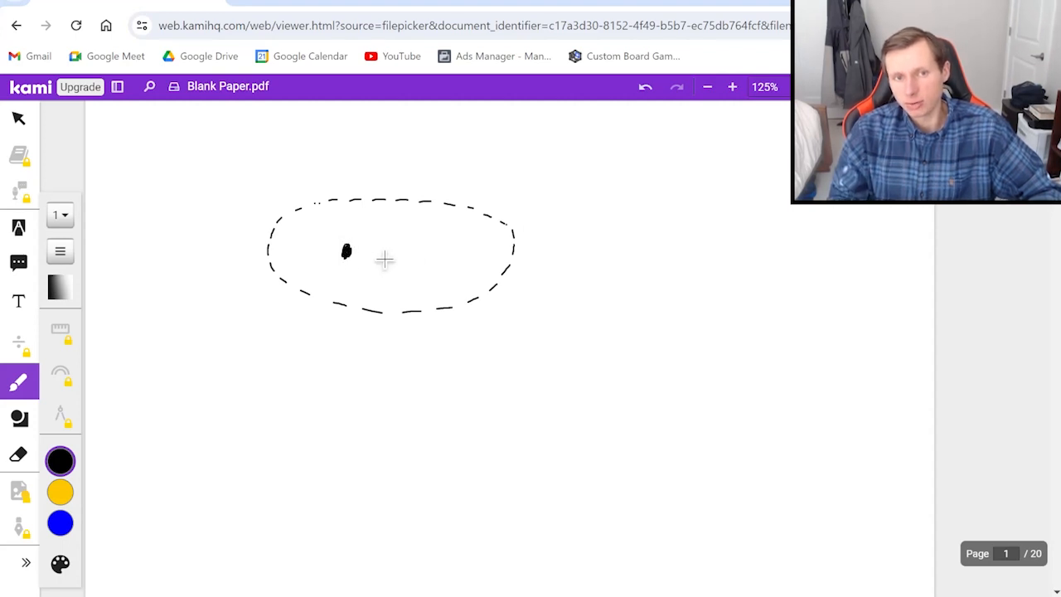
pyautogui.click(442, 252)
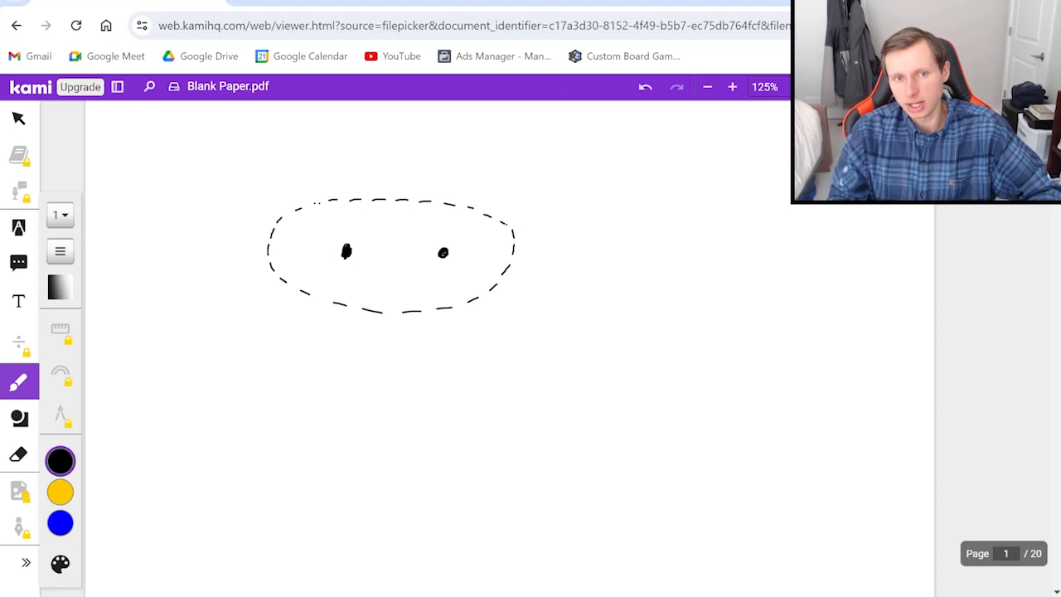
pyautogui.moveTo(468, 353)
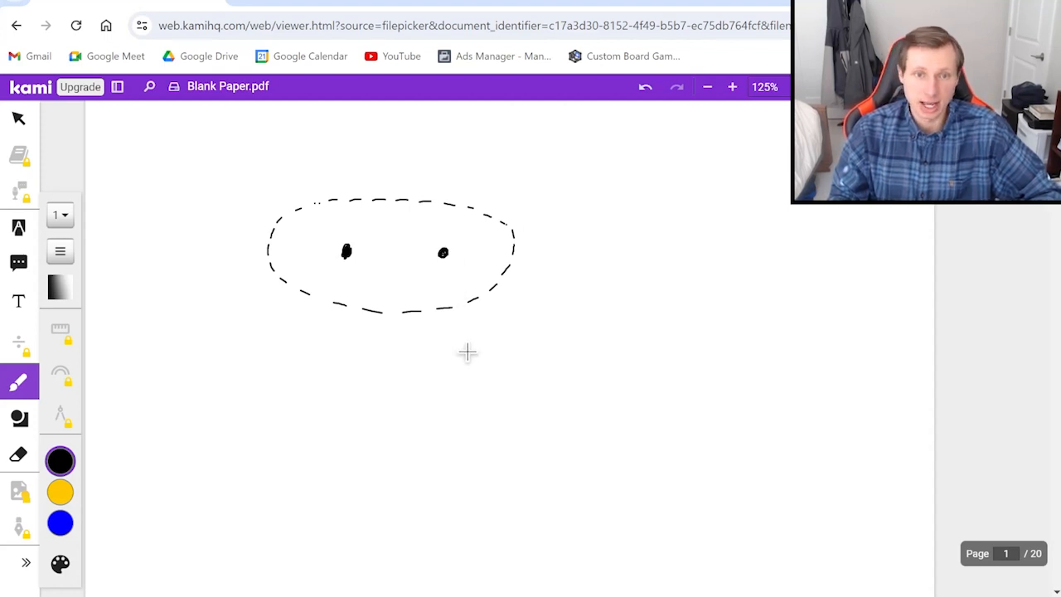
pyautogui.moveTo(444, 412)
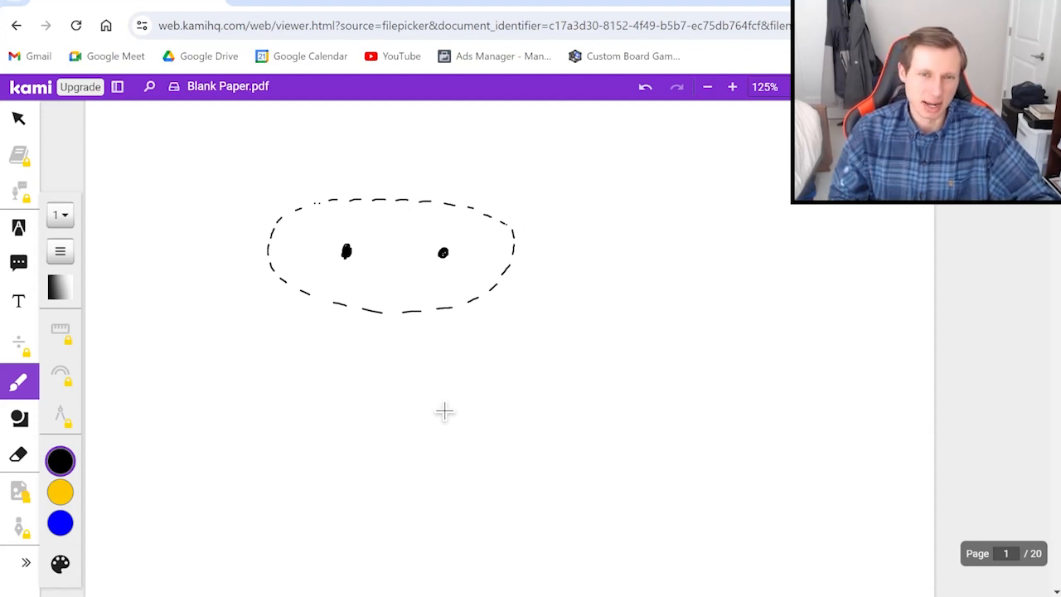
pyautogui.moveTo(439, 274)
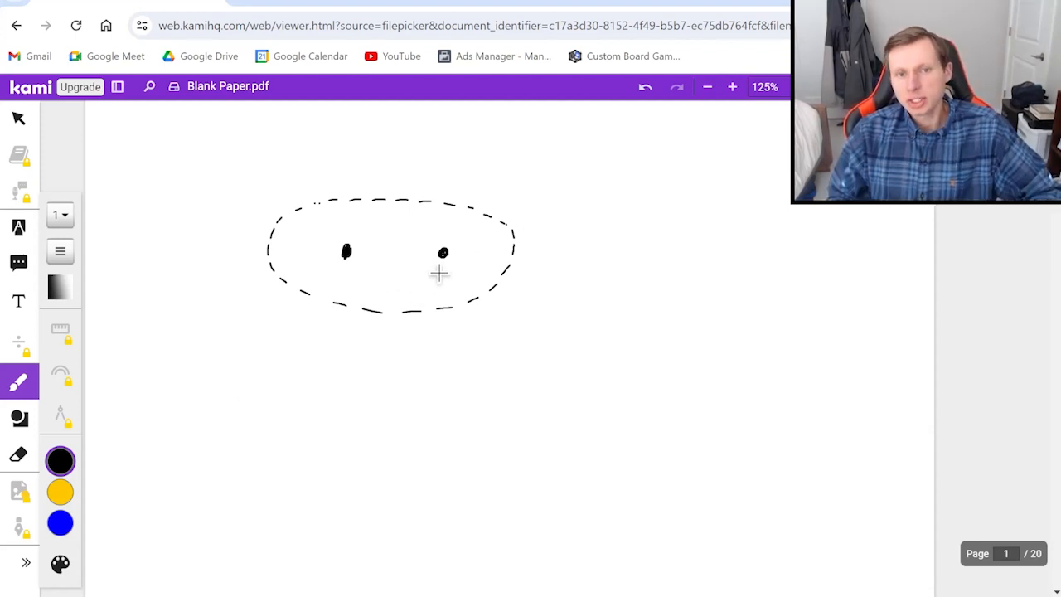
pyautogui.moveTo(439, 274); pyautogui.dragTo(447, 344)
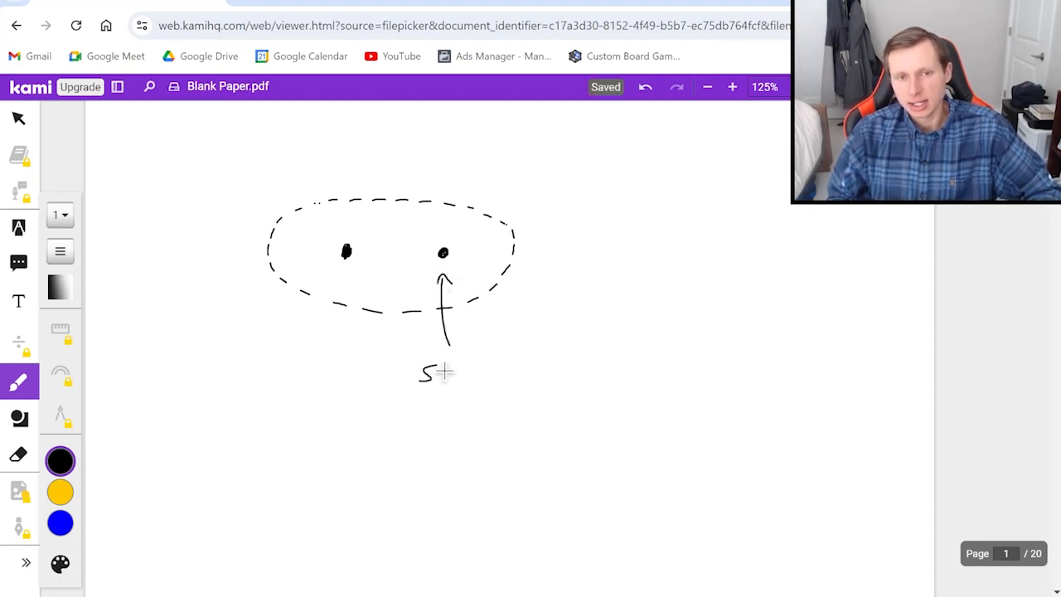
pyautogui.moveTo(439, 373); pyautogui.dragTo(485, 373)
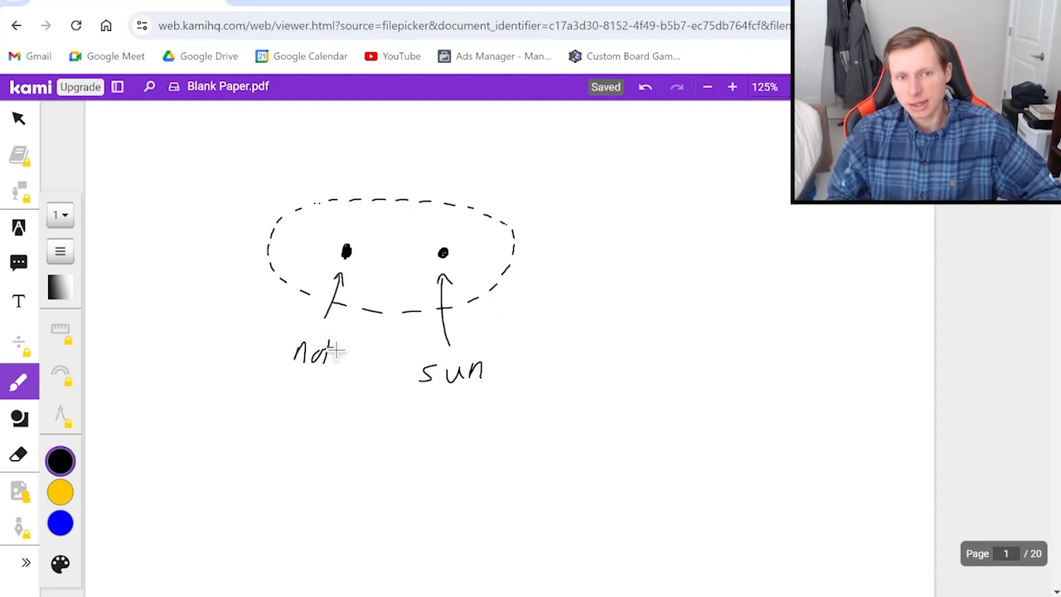
pyautogui.moveTo(319, 357); pyautogui.dragTo(374, 365)
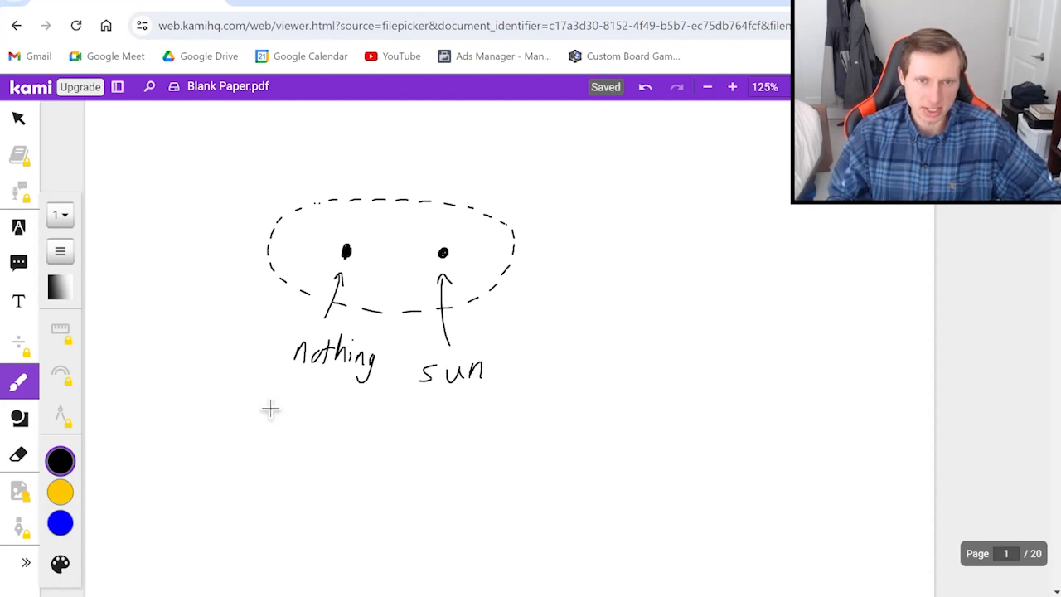
# Erase the left empty-focus dot and switch back to the pen in blue.
pyautogui.click(18, 454)
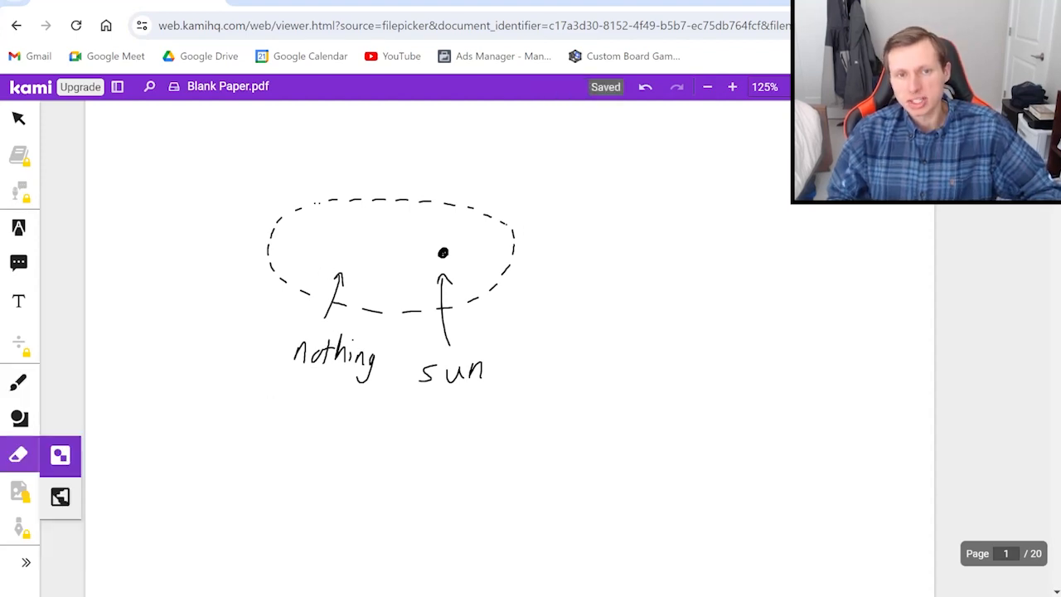
pyautogui.click(19, 381)
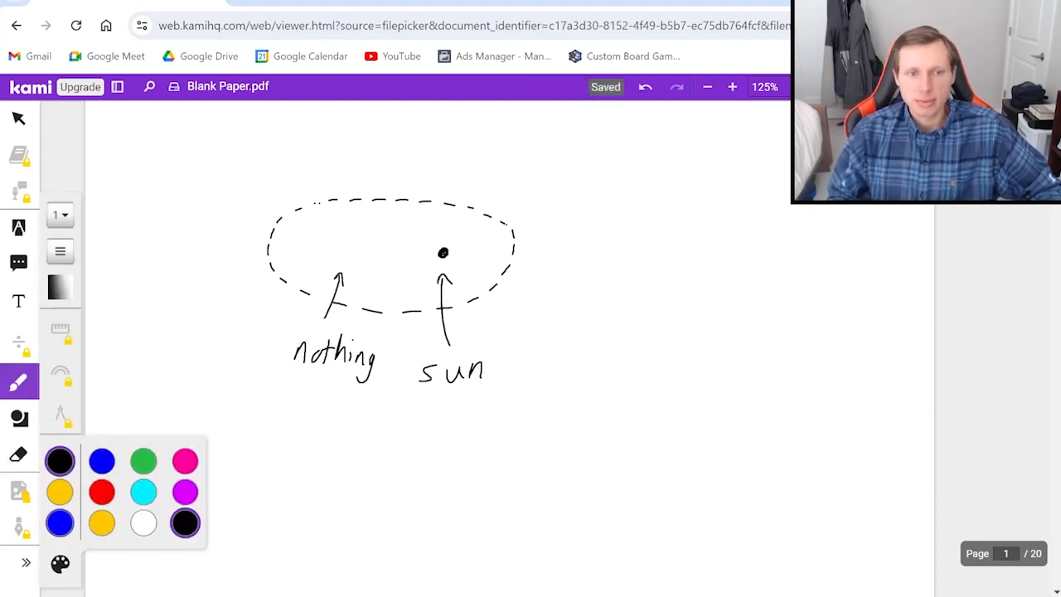
pyautogui.click(59, 521)
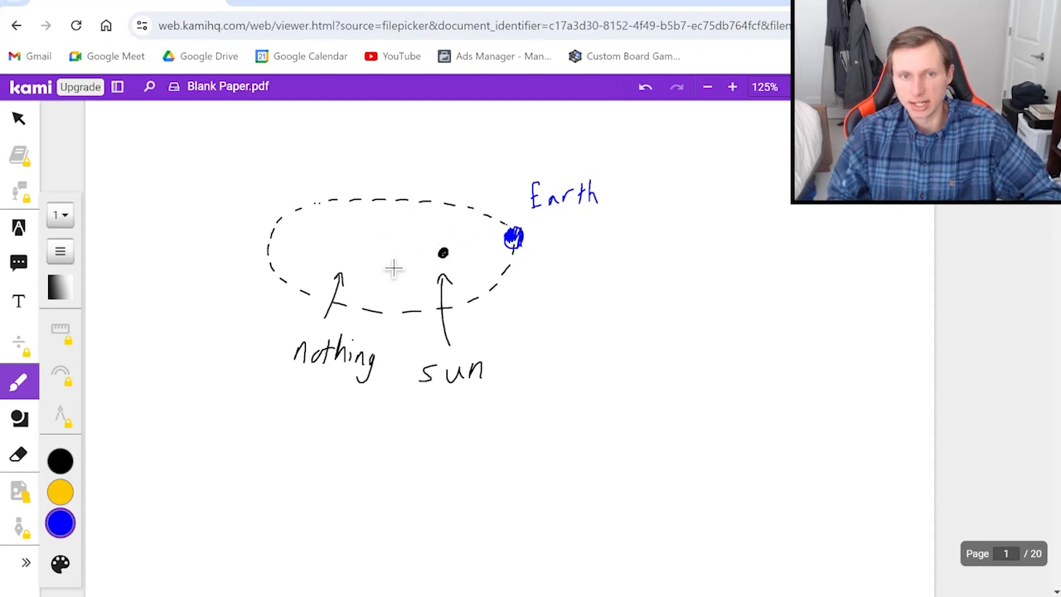
pyautogui.moveTo(573, 371)
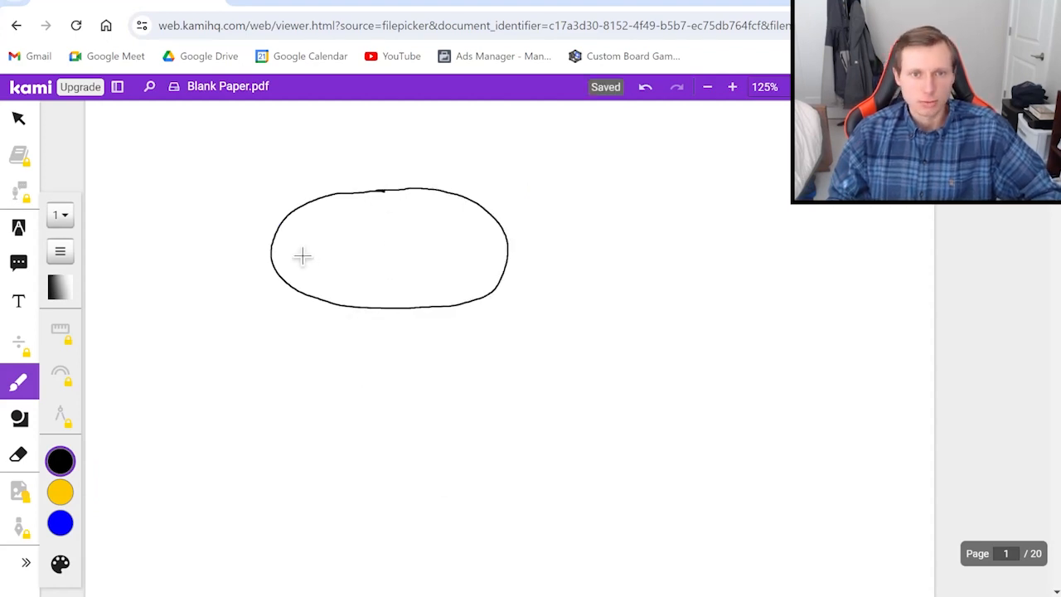
# Draw the horizontal major axis with its arrow label, and label the red vertical line 'minor axis'.
pyautogui.moveTo(274, 250); pyautogui.dragTo(497, 248)
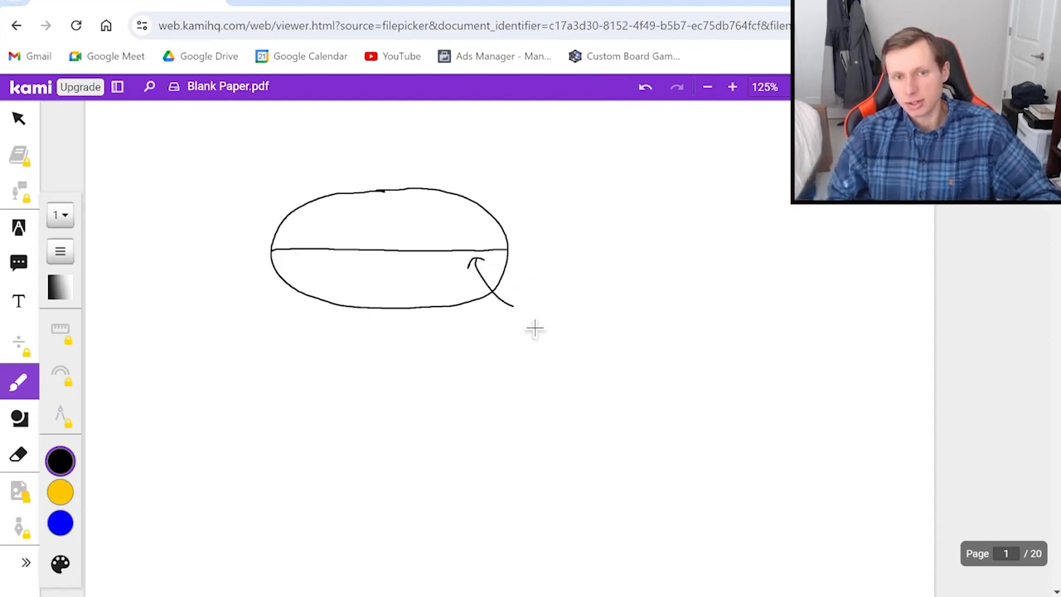
pyautogui.moveTo(531, 331); pyautogui.dragTo(705, 340)
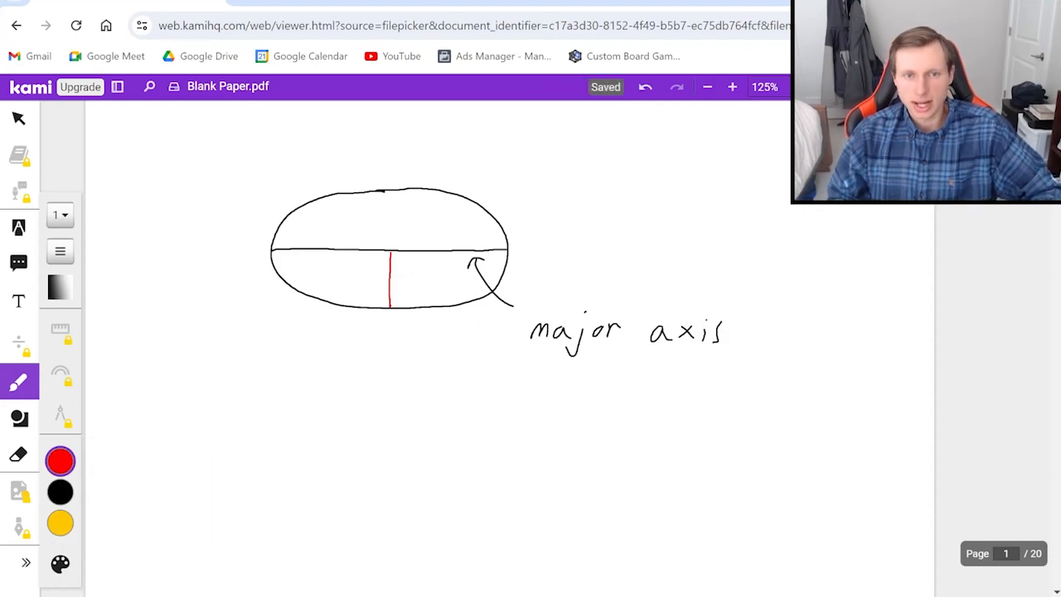
pyautogui.moveTo(332, 181); pyautogui.dragTo(389, 224)
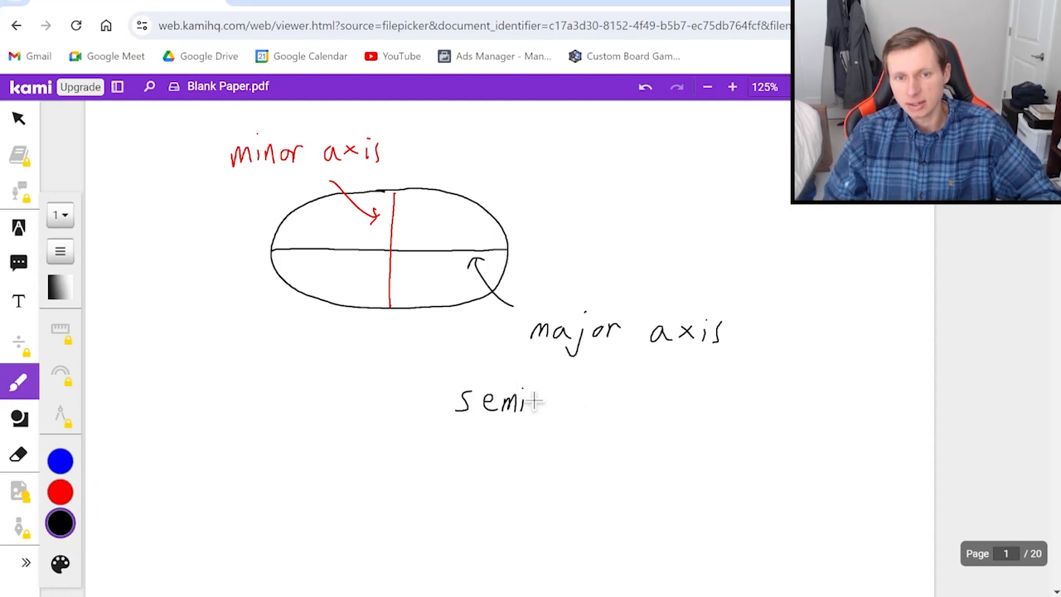
# Write 'semi-major axis = 1/2 major axis' and trace the right half of the major axis blue.
pyautogui.write('-major axis = 1/2 major')
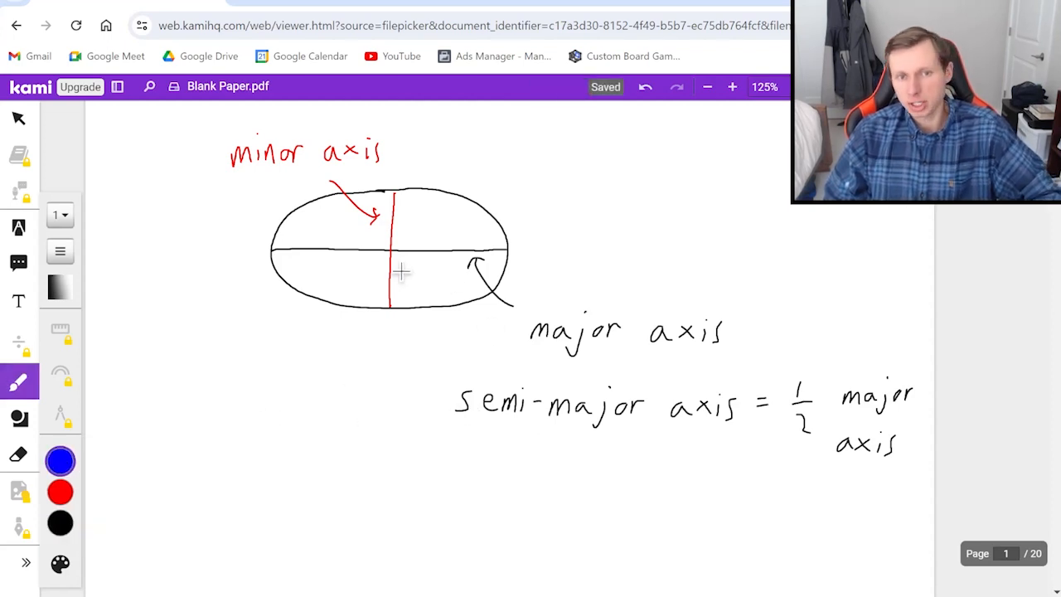
pyautogui.moveTo(402, 247); pyautogui.dragTo(456, 249)
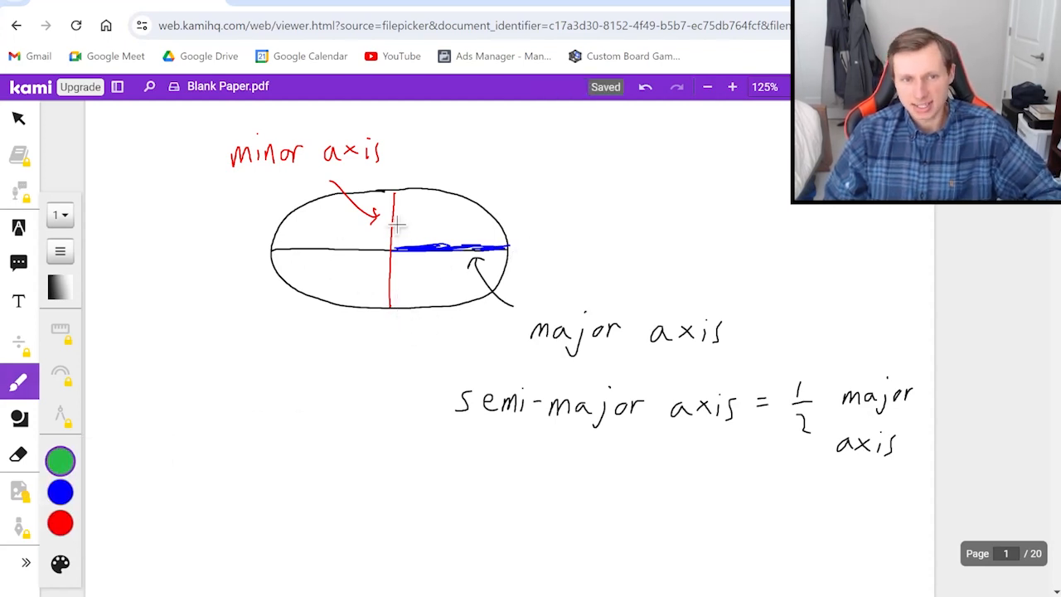
# Trace the lower half of the minor axis green and draw a filled black sun on the blue line.
pyautogui.moveTo(390, 261); pyautogui.dragTo(390, 302)
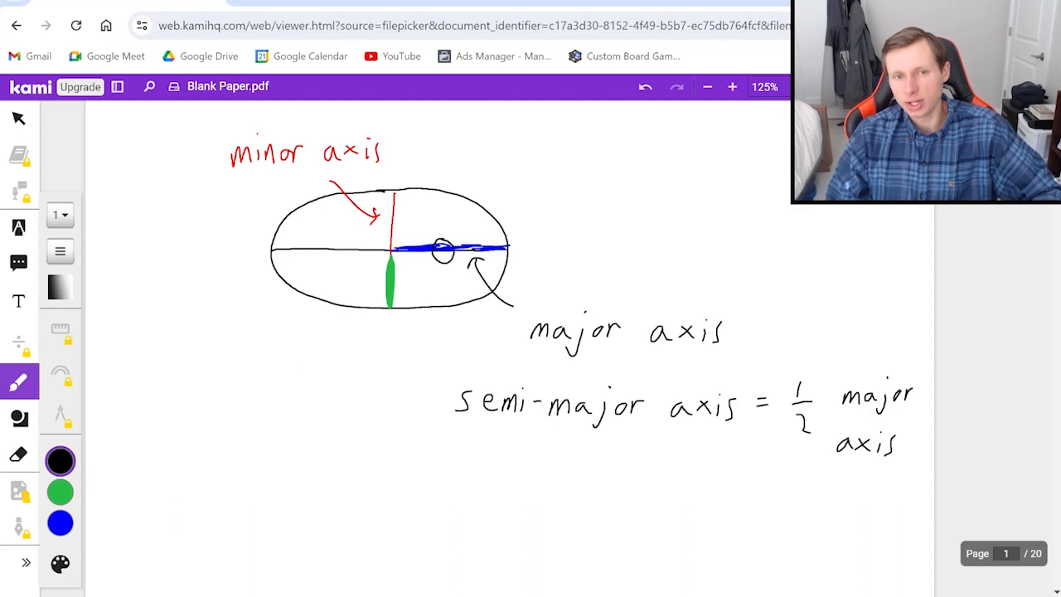
pyautogui.moveTo(431, 248); pyautogui.dragTo(448, 257)
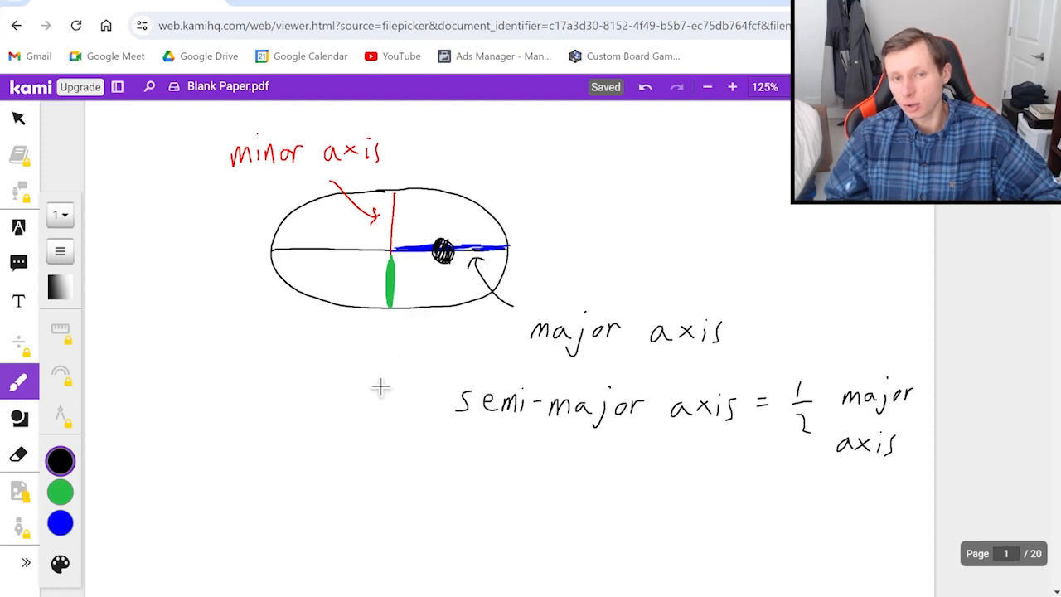
pyautogui.moveTo(404, 349)
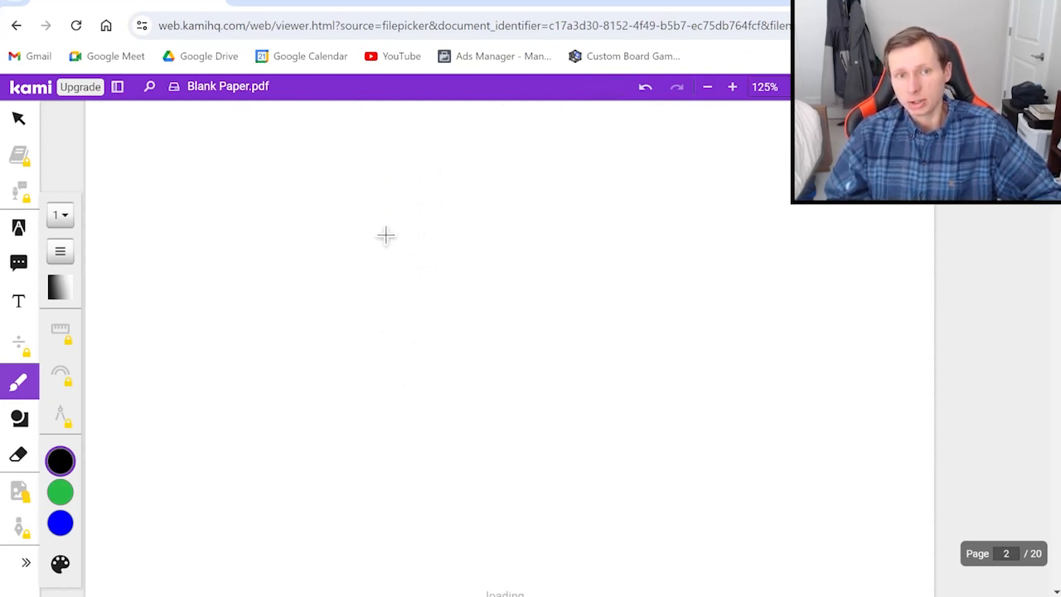
pyautogui.moveTo(366, 266)
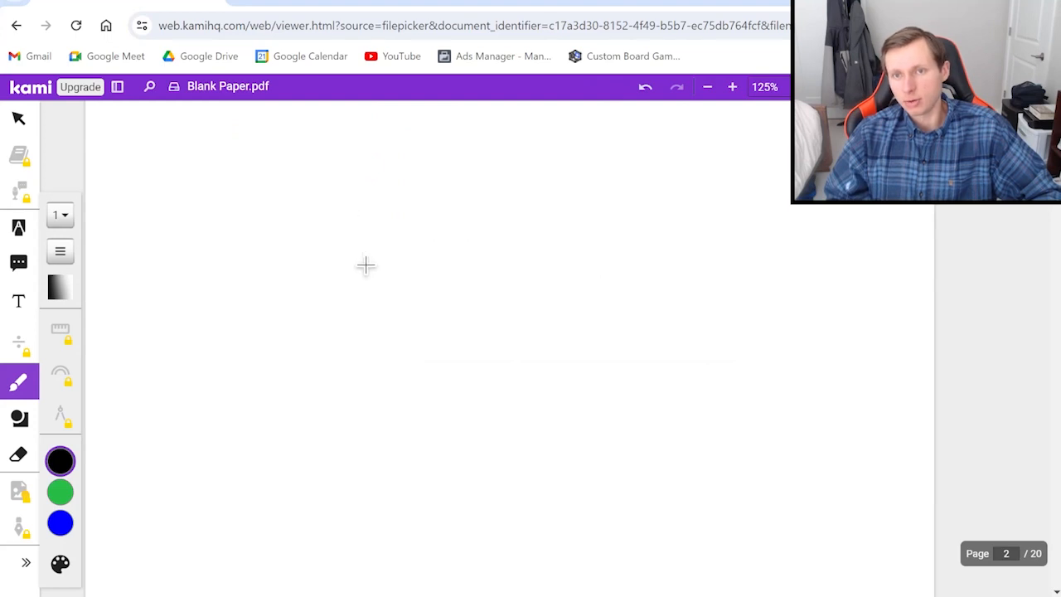
# On page 2, draw a circle, ring it with a dashed blue orbit, and write 'sun' under the foci.
pyautogui.moveTo(240, 226); pyautogui.dragTo(381, 374)
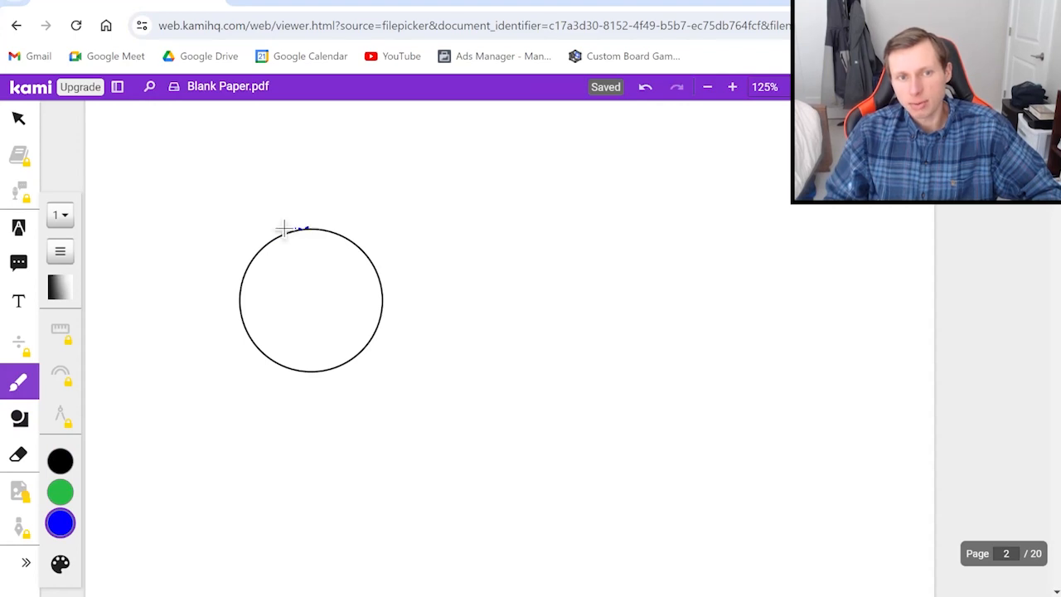
pyautogui.moveTo(286, 231); pyautogui.dragTo(232, 323)
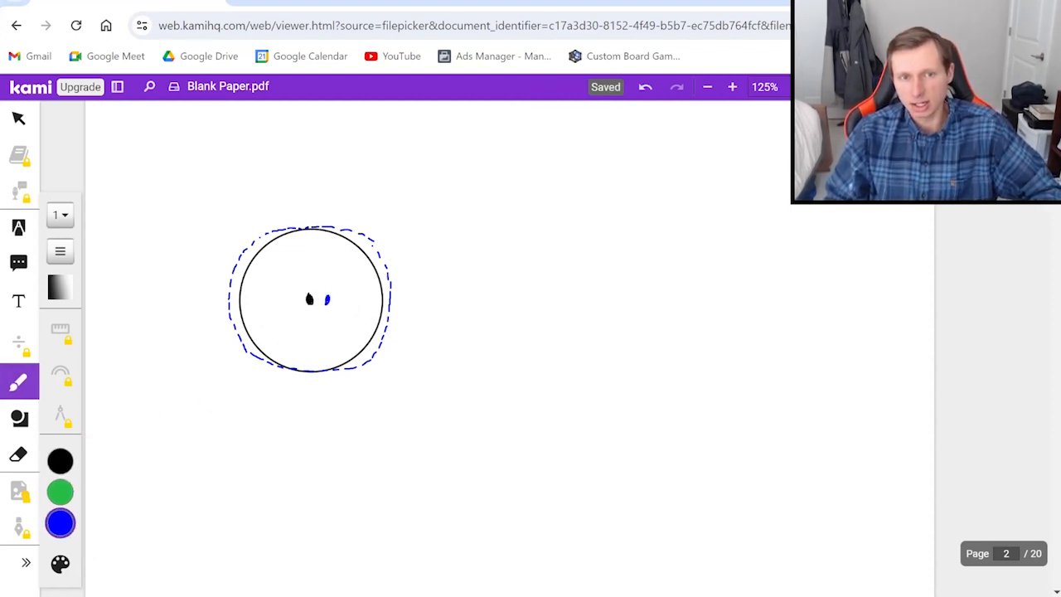
pyautogui.moveTo(313, 332); pyautogui.dragTo(346, 332)
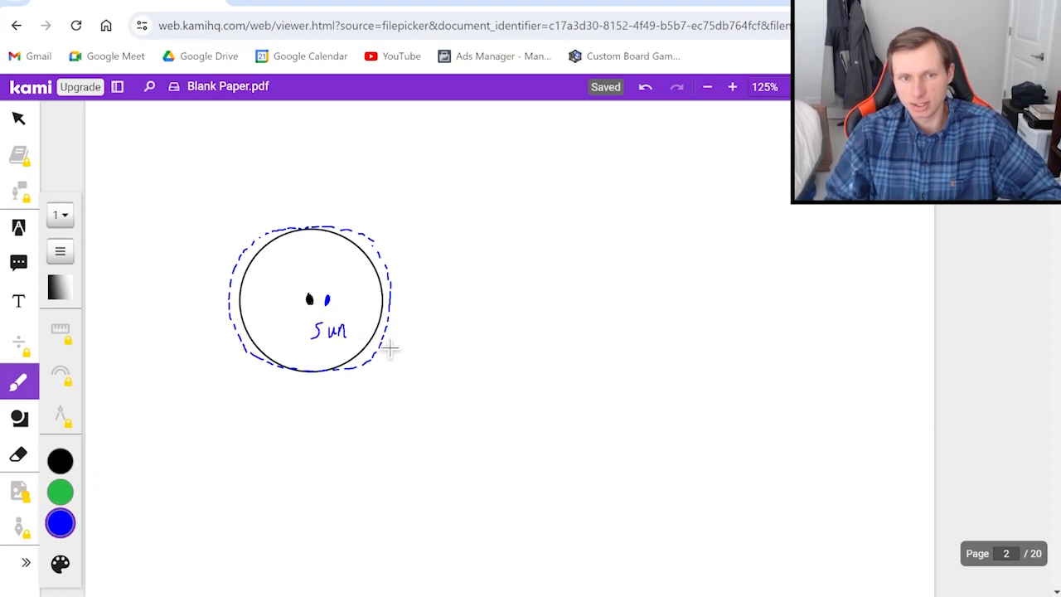
pyautogui.moveTo(556, 440)
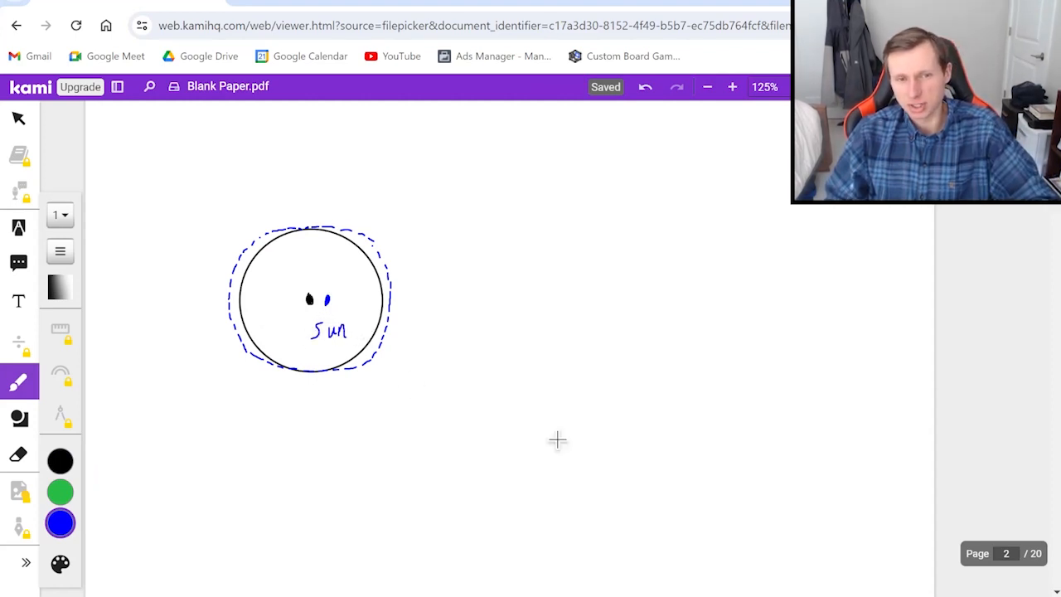